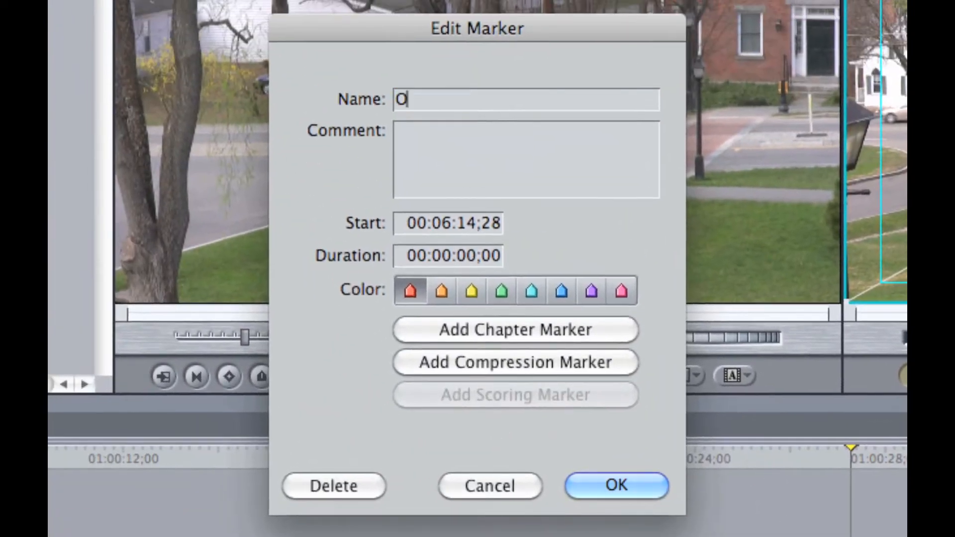
Step: Create two sequence markers named 'Amherst street' and 'Music cue' at the playhead positions
type("range T")
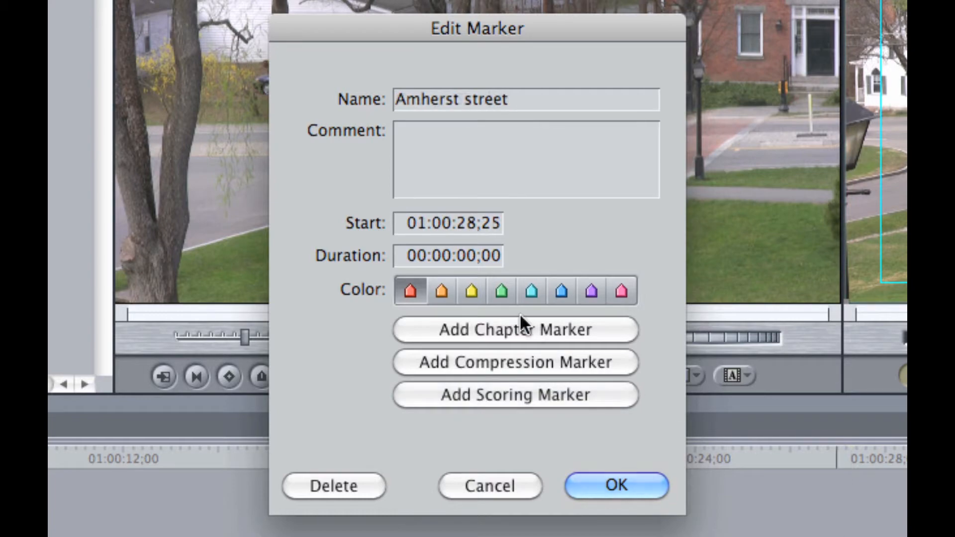
left_click(514, 329)
type("Mu")
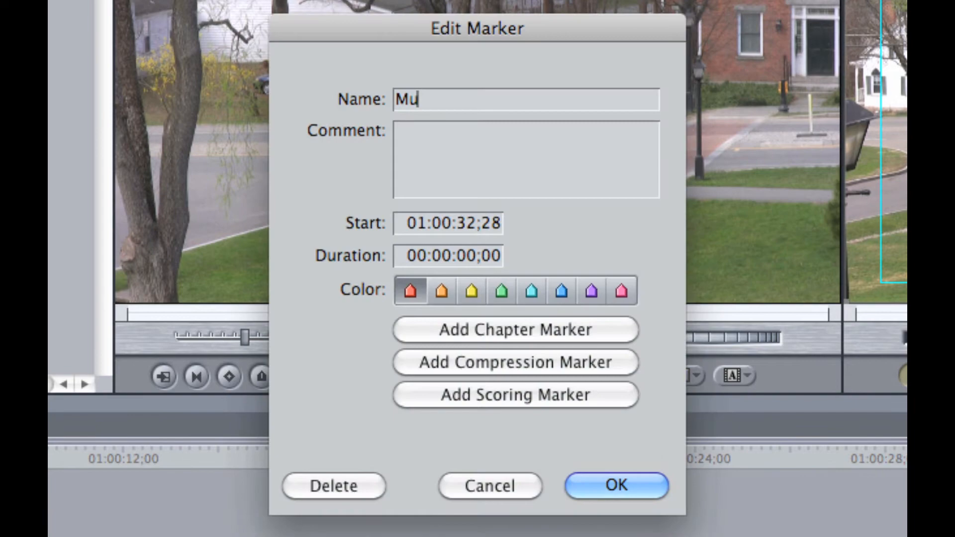
type("sic cue")
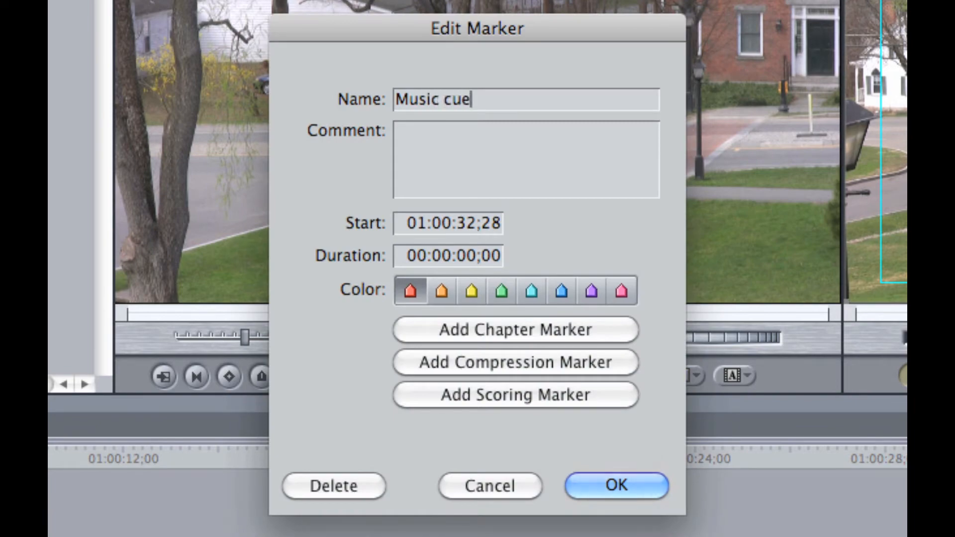
left_click(514, 395)
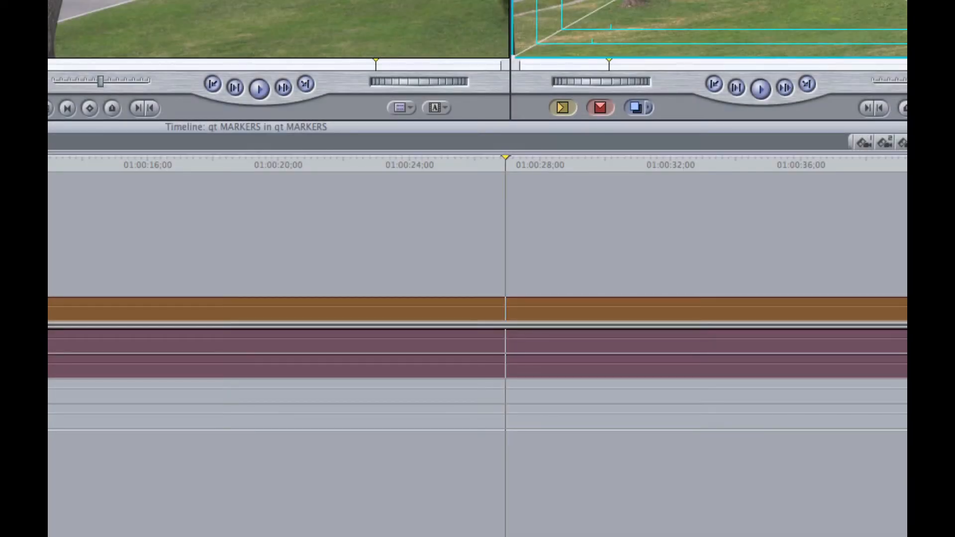
Step: Add a marker with M, then split the video and audio clips at the playhead with Control-V
key("m")
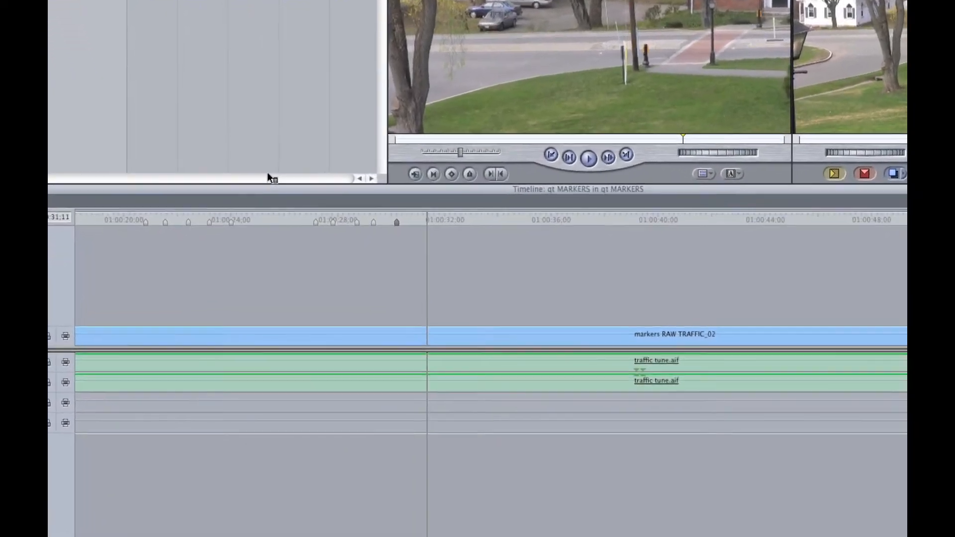
key("ctrl+v")
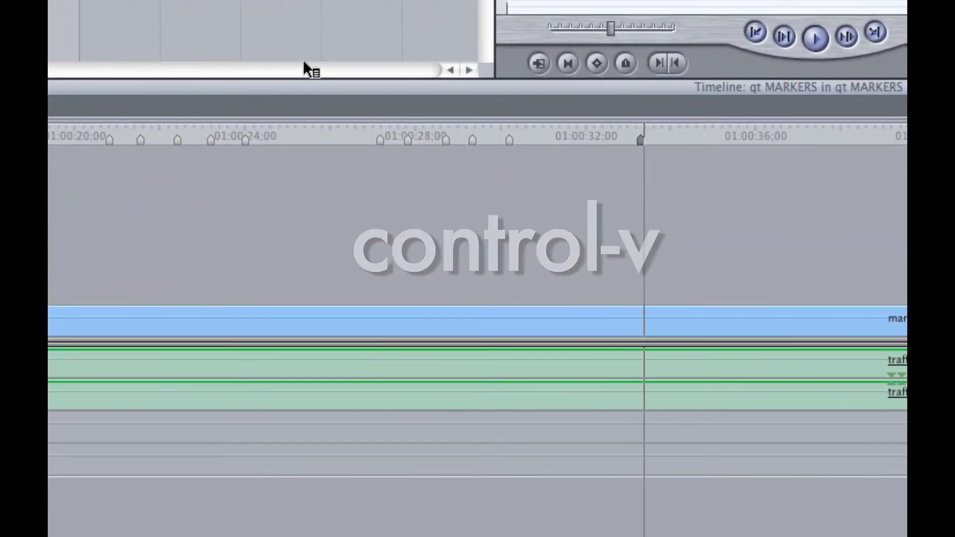
key("ctrl+v")
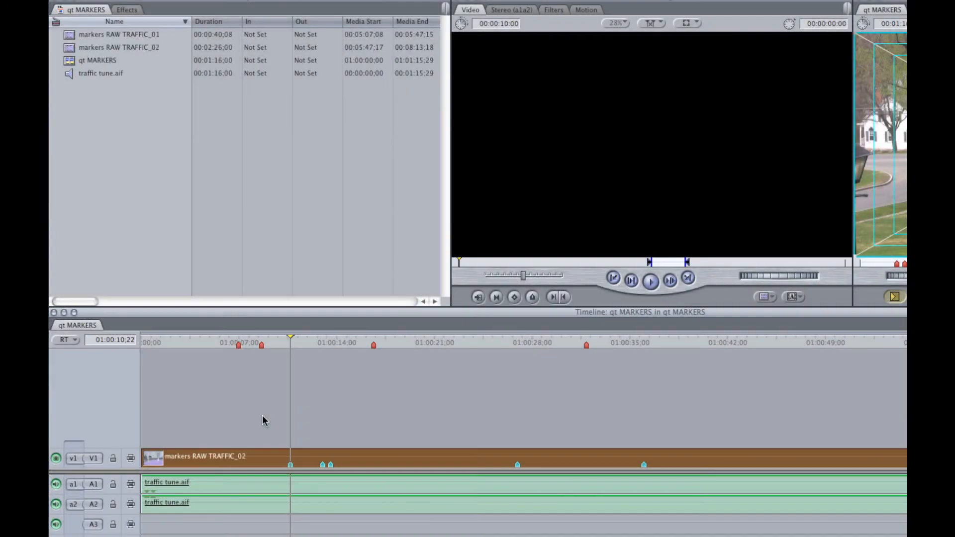
Step: Jump the playhead back to Marker 83 at 01:00:07;00 and bring up its Edit Marker dialog
key("shift+m")
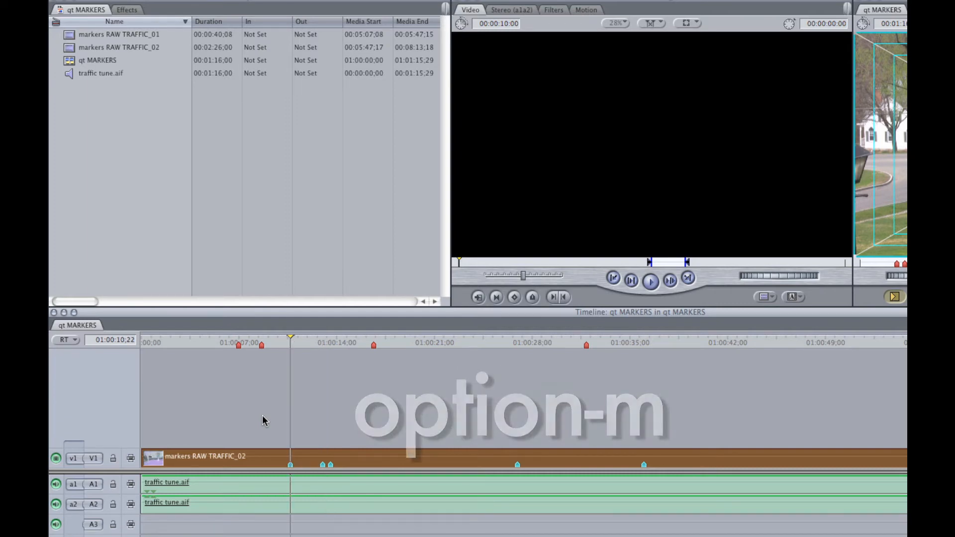
key("option-m")
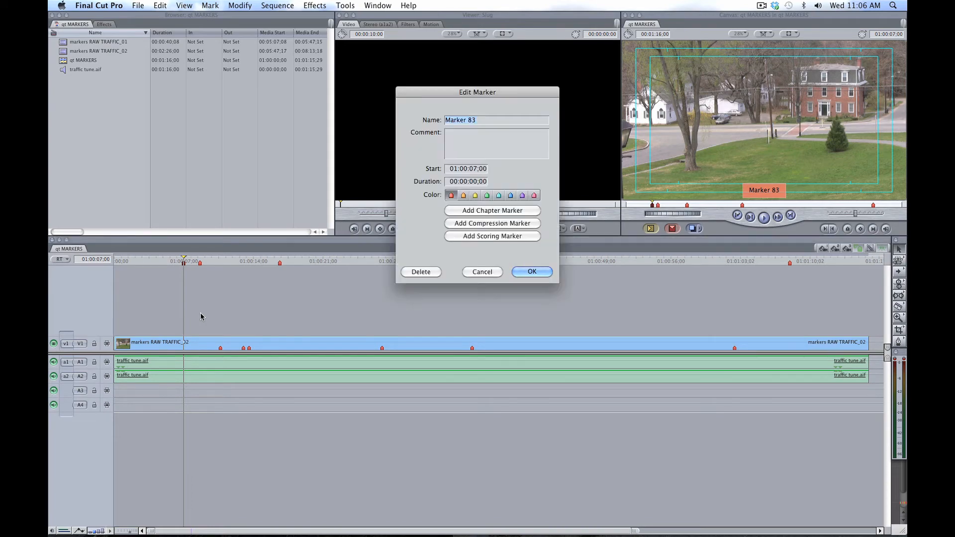
Step: Rename the marker 'blah blah', give it a colour label and make it a chapter marker
type("blah")
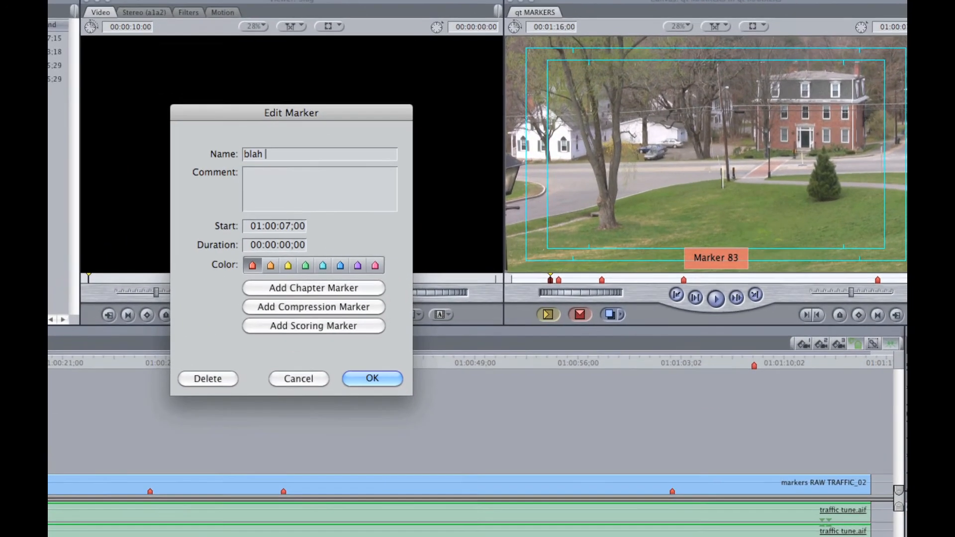
type("blah")
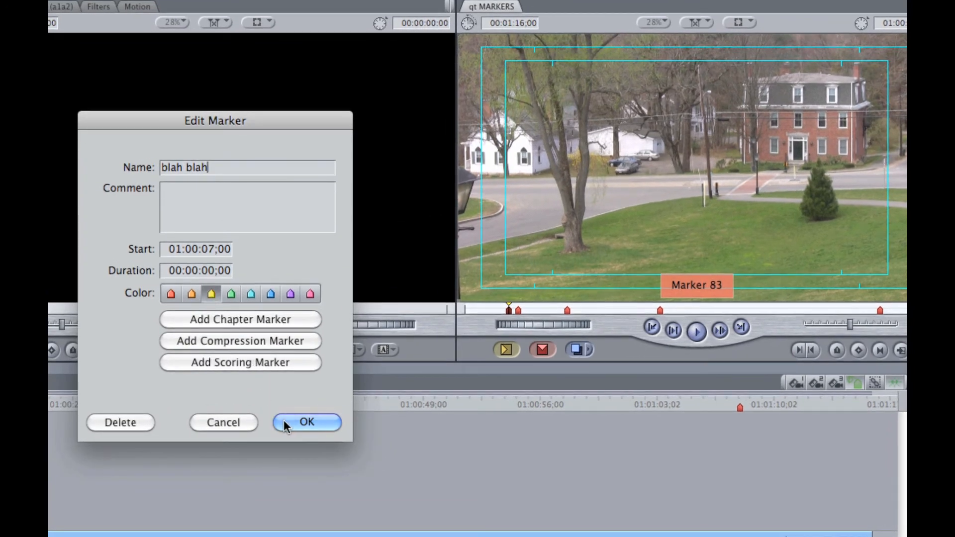
left_click(307, 422)
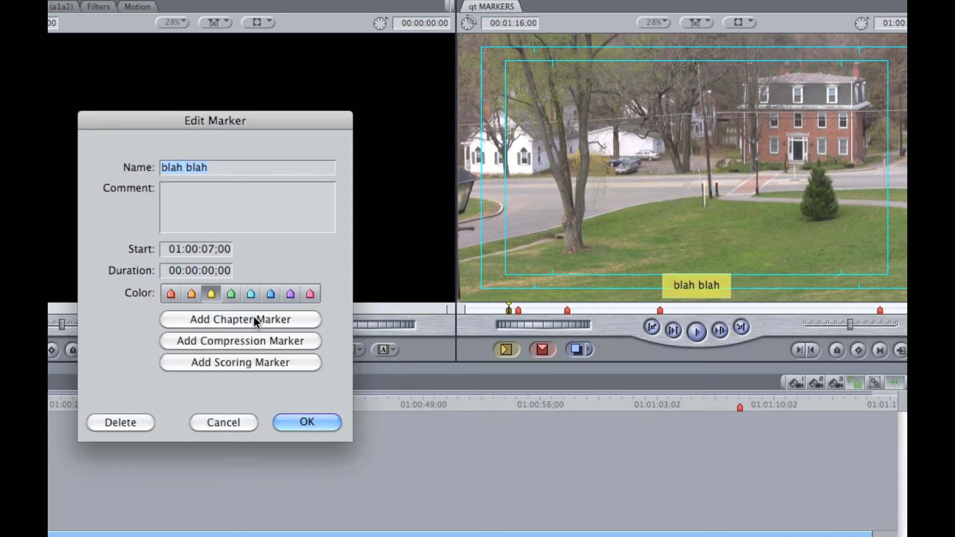
left_click(240, 319)
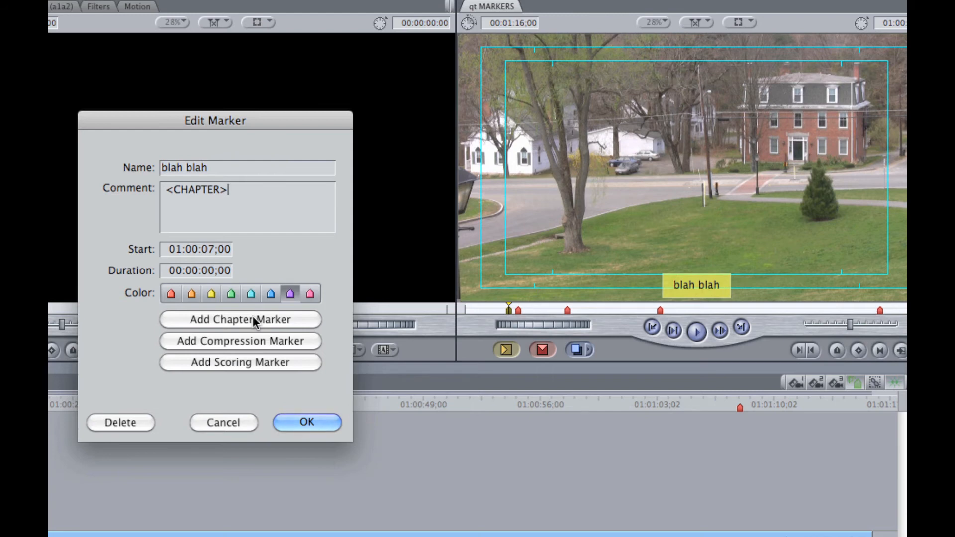
mouse_move(295, 422)
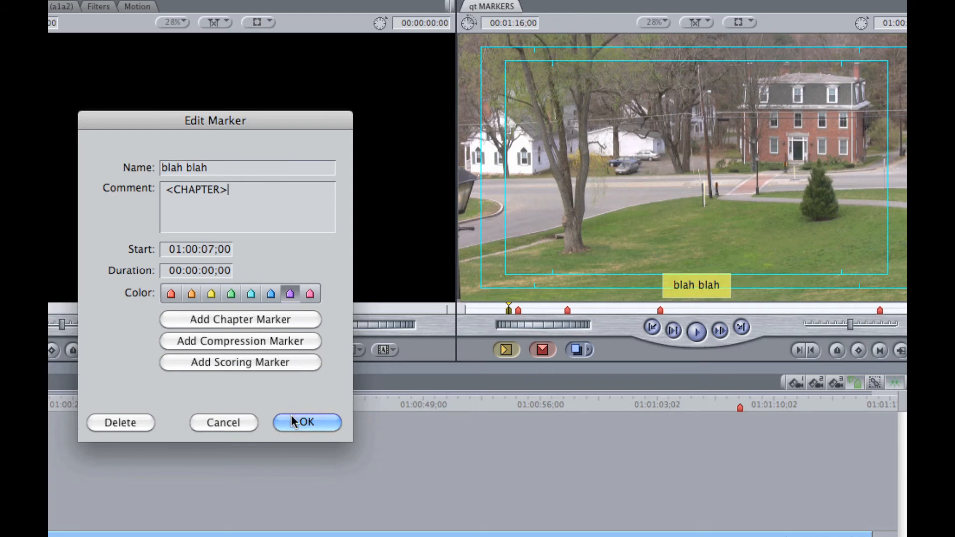
left_click(306, 422)
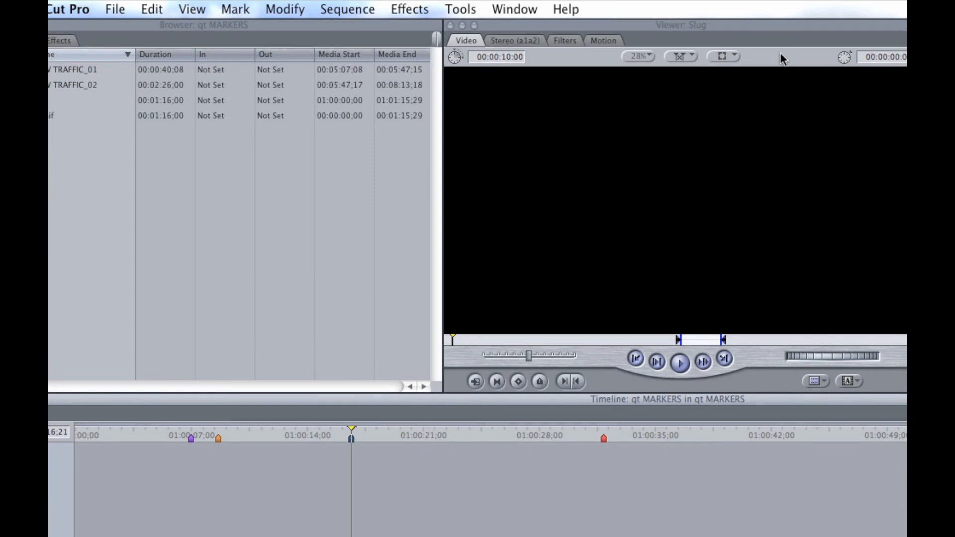
Step: Show the Final Cut Pro Help window from the Help menu
left_click(565, 9)
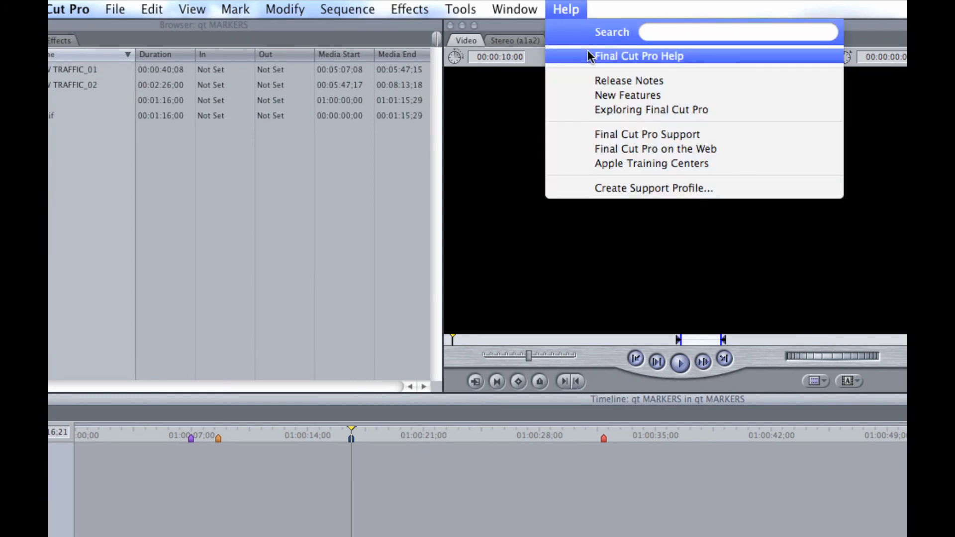
left_click(639, 56)
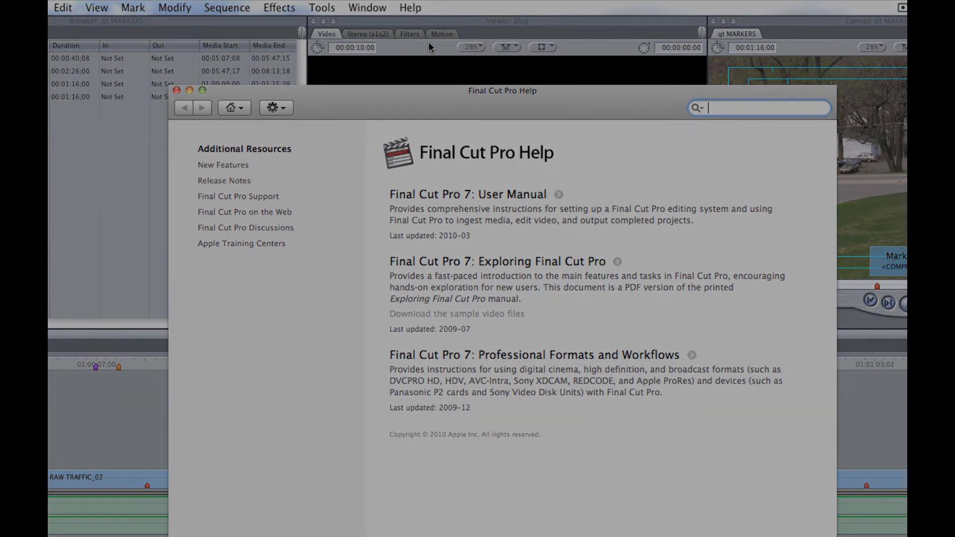